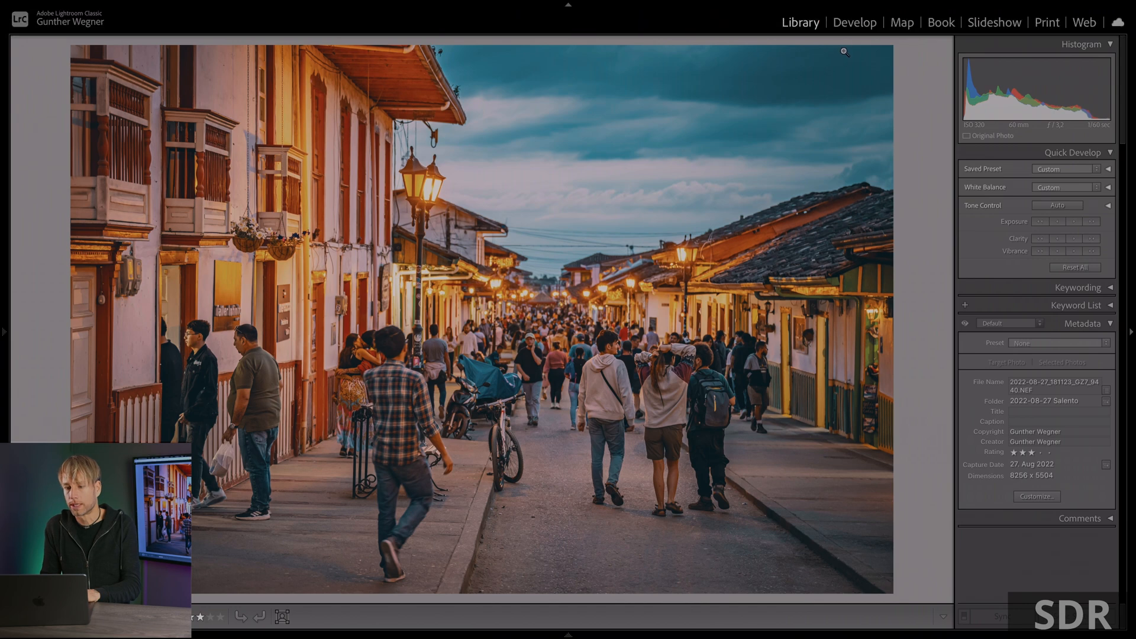
# Step: Enable HDR editing on the street photo in Develop, then return to Library
pyautogui.click(854, 22)
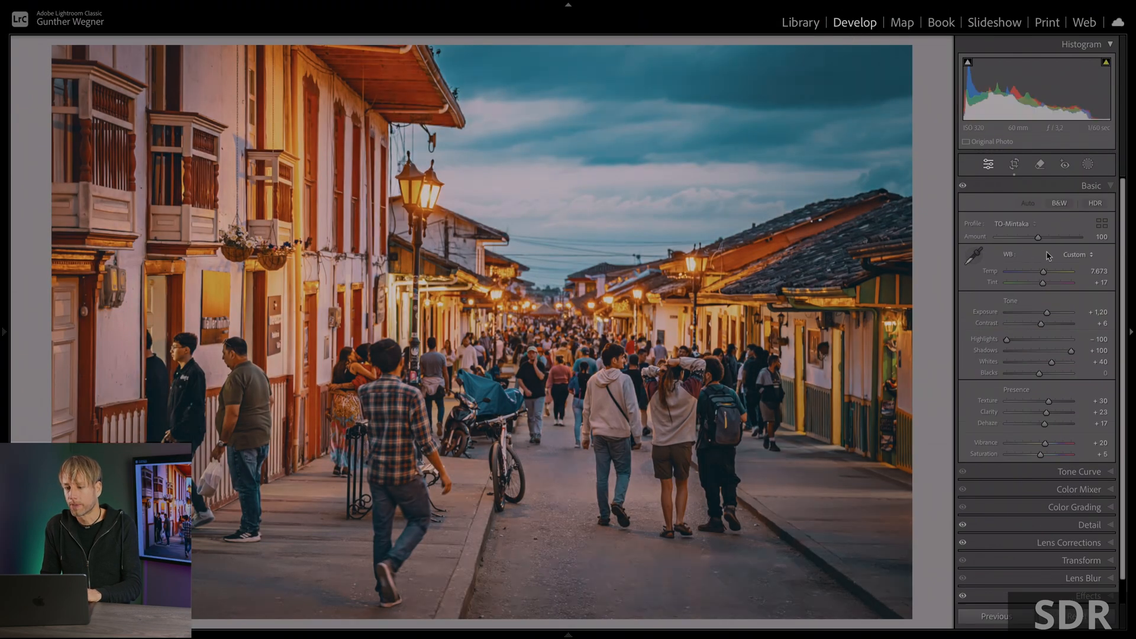
pyautogui.click(1095, 203)
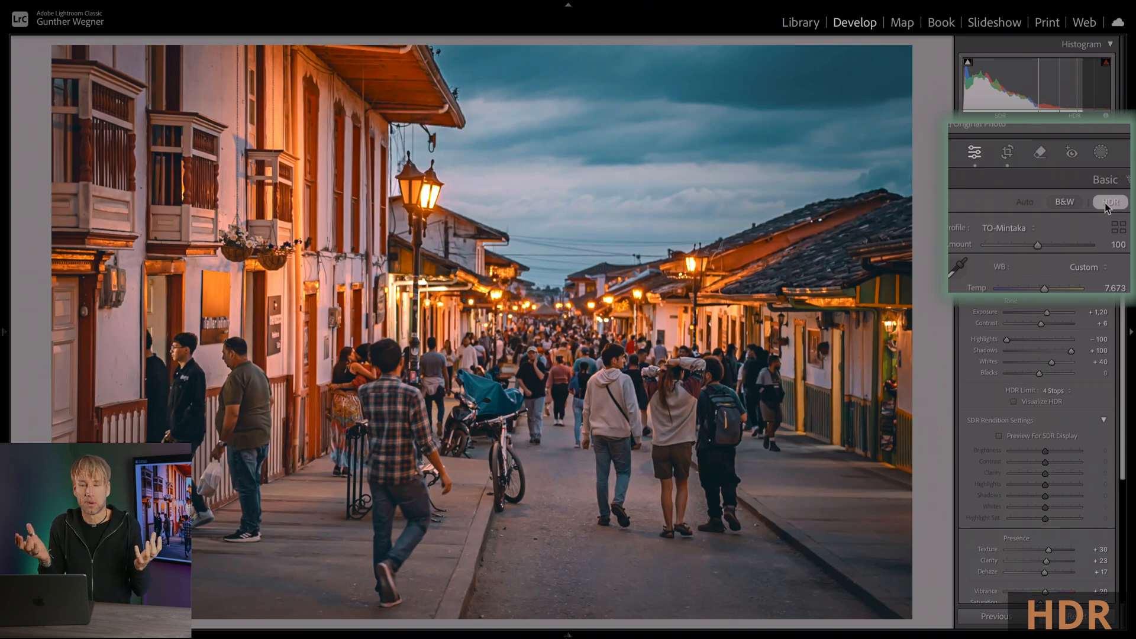
pyautogui.click(800, 22)
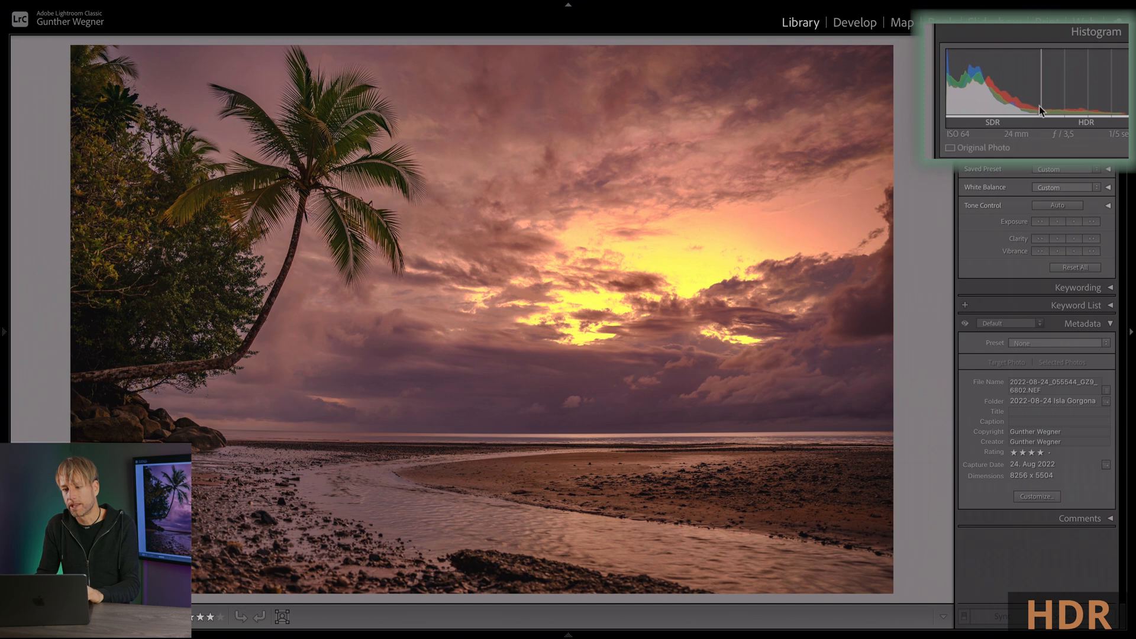
pyautogui.moveTo(1066, 108)
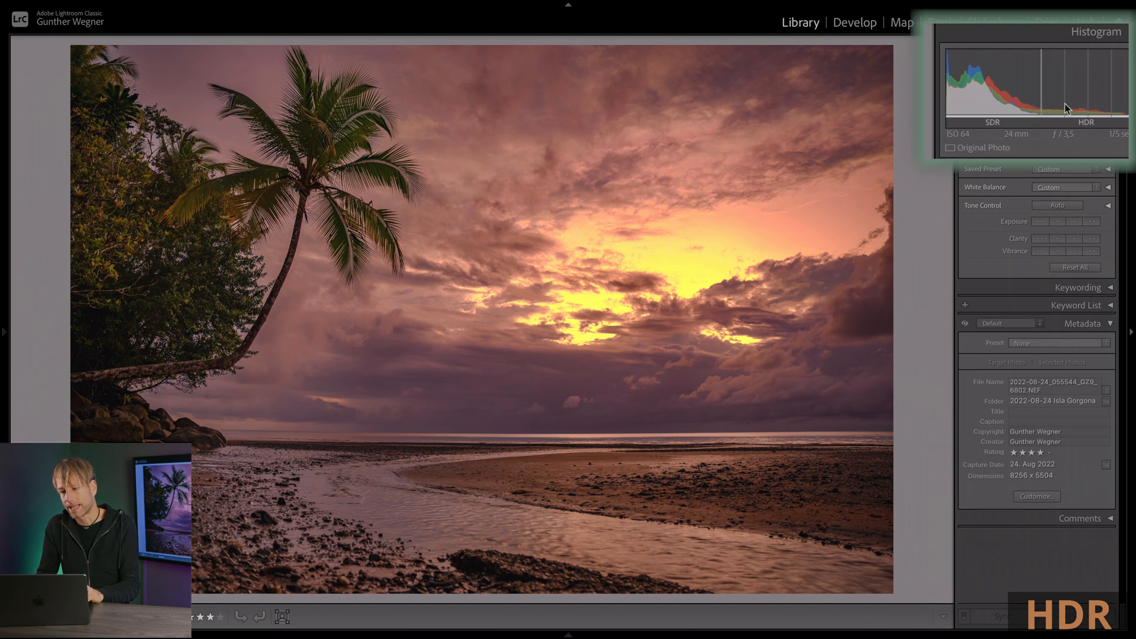
pyautogui.moveTo(1104, 113)
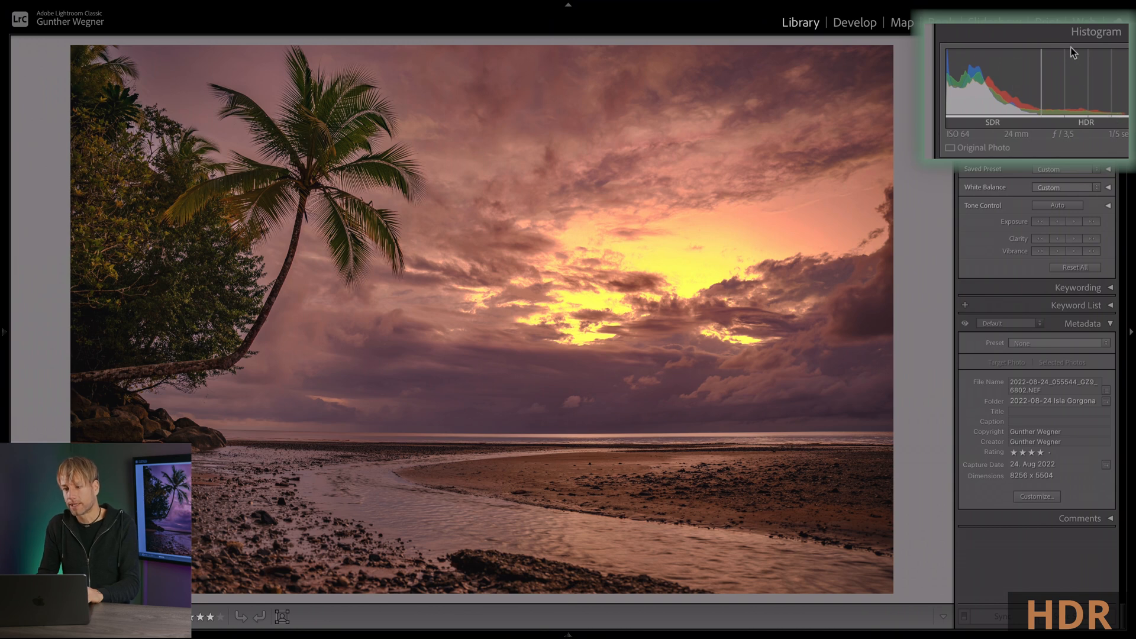
pyautogui.moveTo(1094, 65)
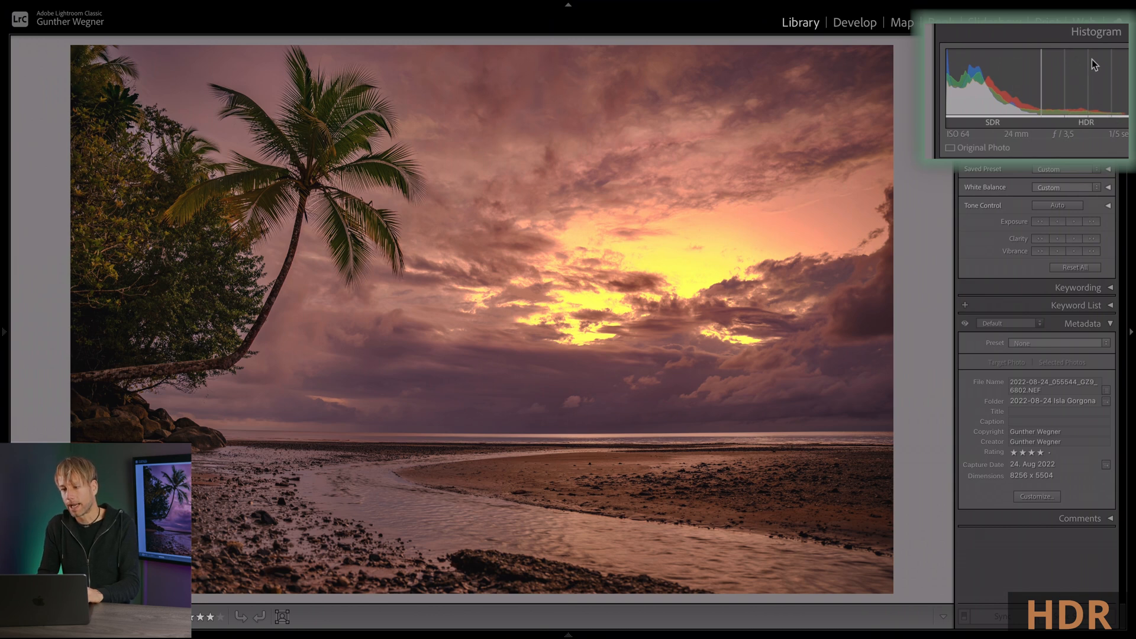
pyautogui.moveTo(1028, 105)
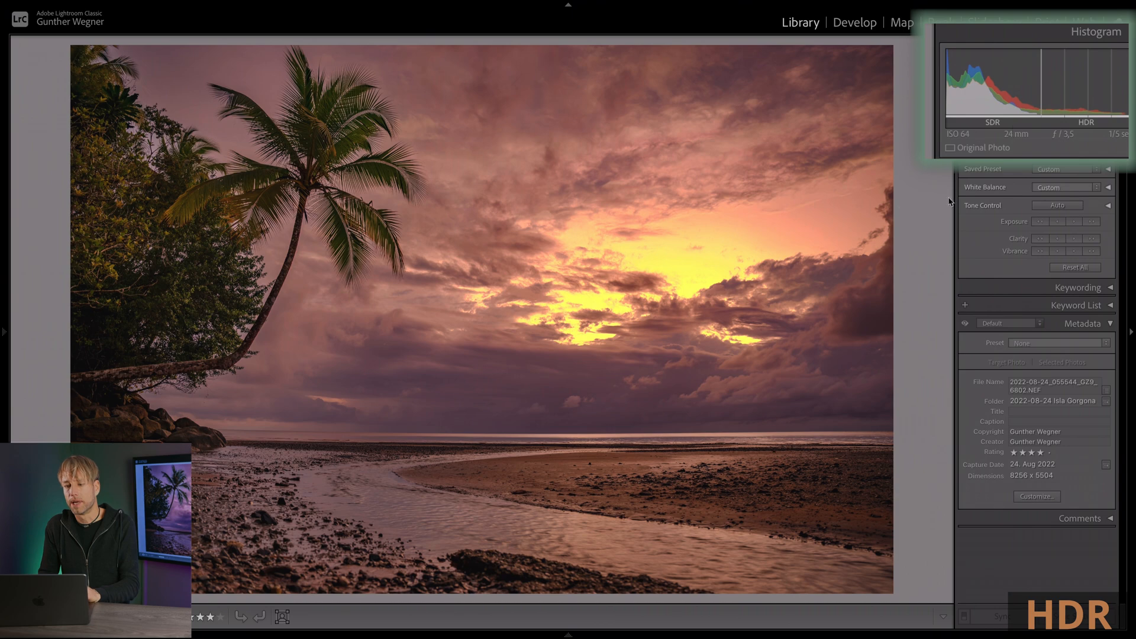
pyautogui.moveTo(794, 212)
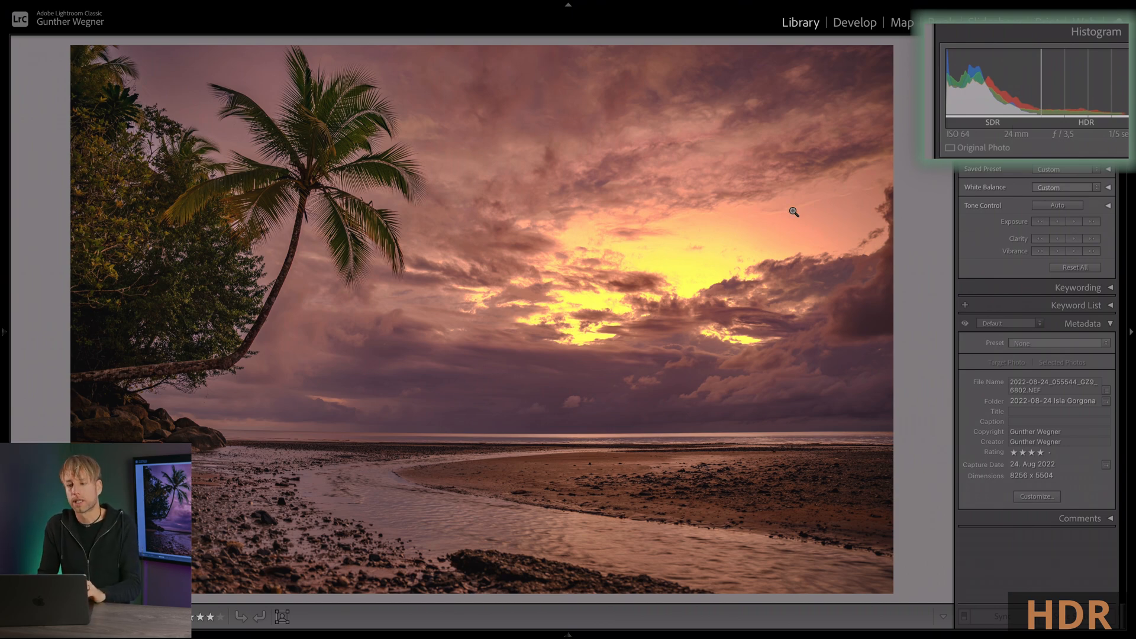
# Step: Inspect the beach sunset photo's HDR Basic settings in Develop, then return to Library
pyautogui.click(854, 23)
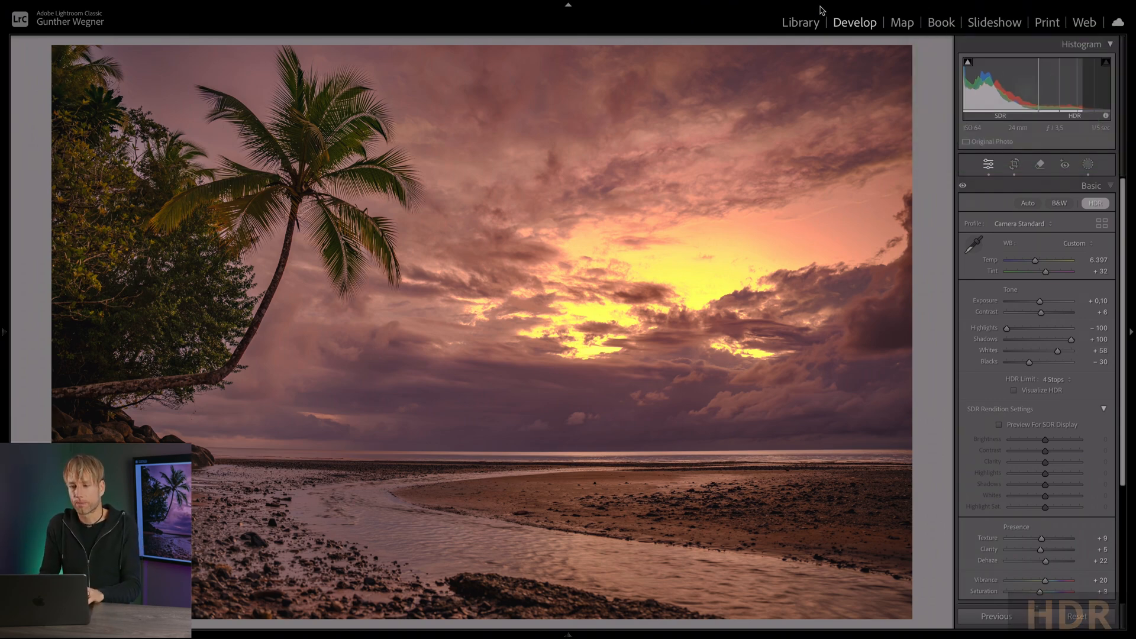
pyautogui.click(800, 22)
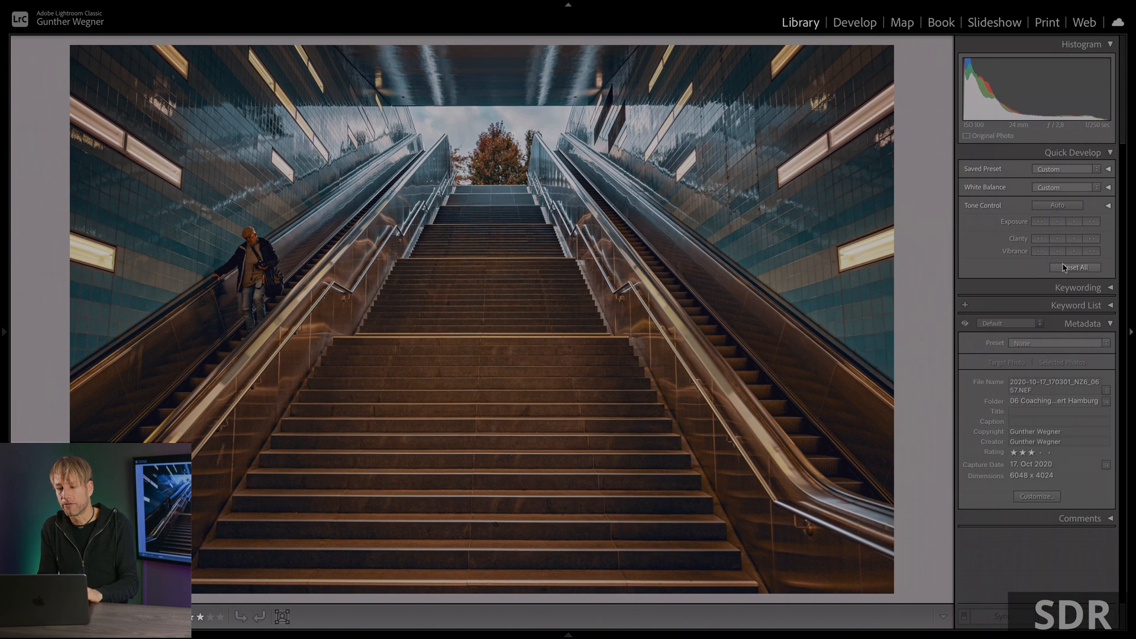
# Step: Select the blue-hour curved apartment building photo in the filmstrip
pyautogui.click(1075, 267)
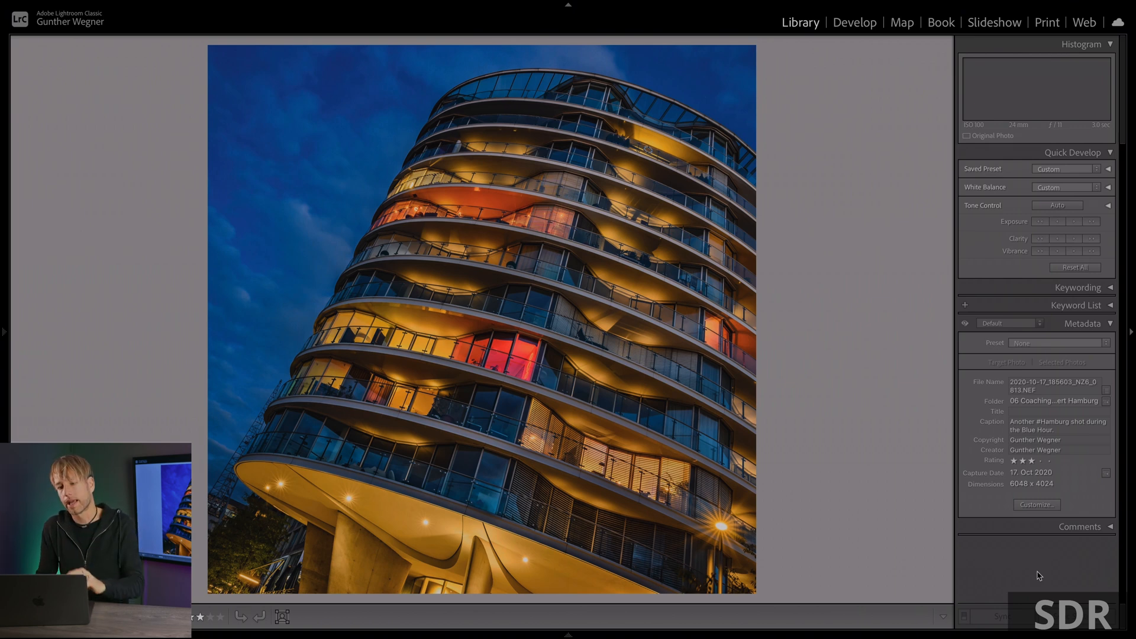
# Step: Open the curved building photo in Develop and enable HDR in the Basic panel
pyautogui.click(854, 22)
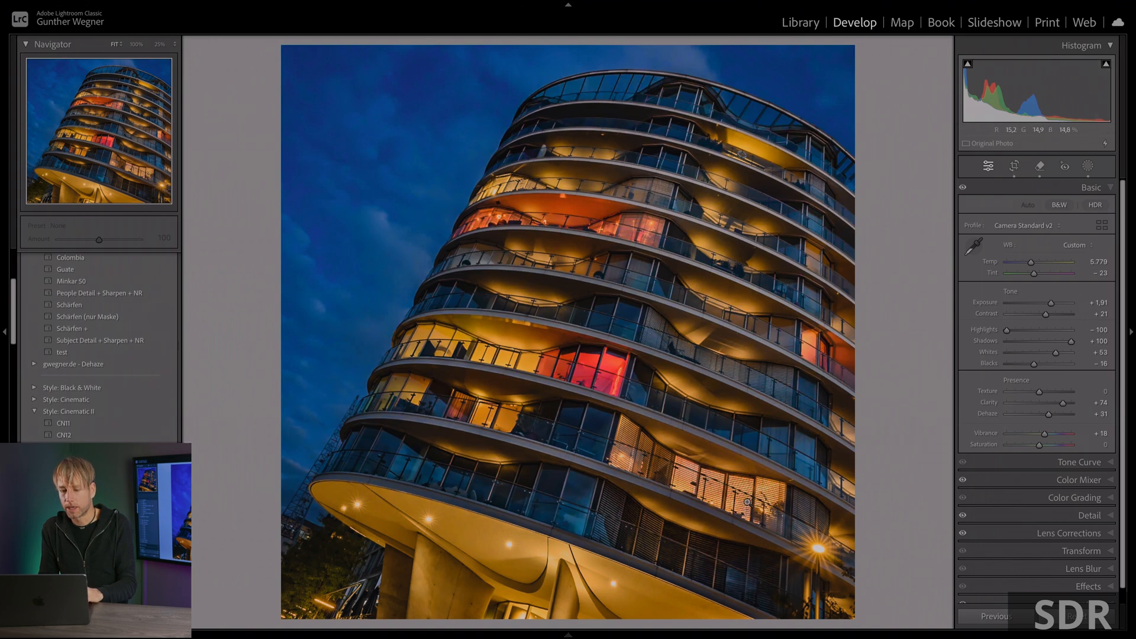
pyautogui.click(1095, 203)
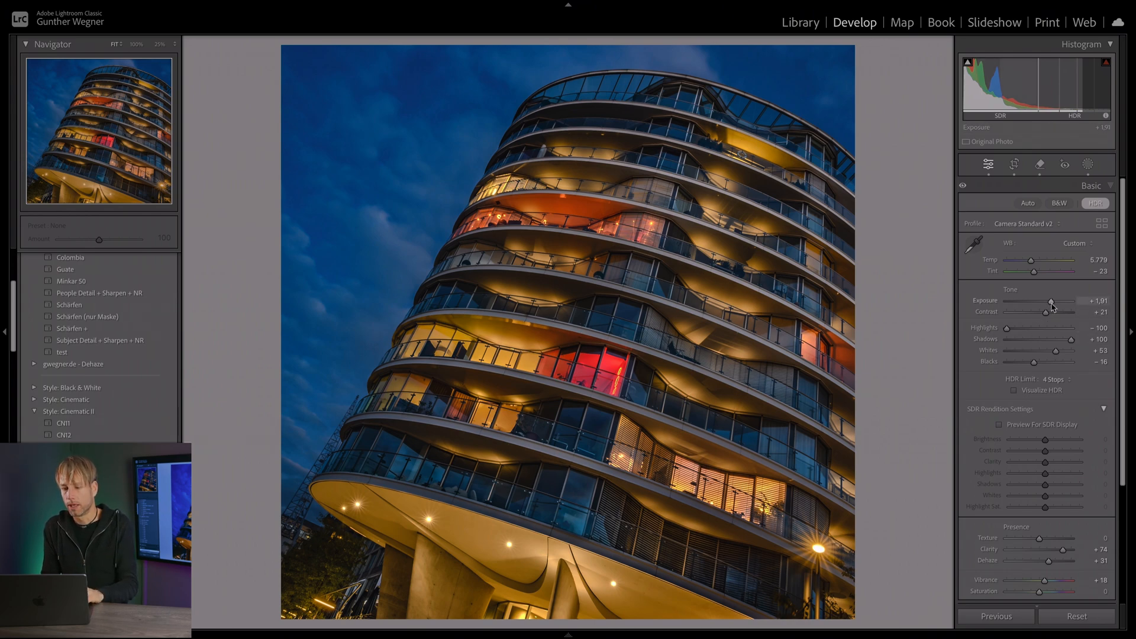
# Step: Set the building photo's Exposure to +1.10 and Whites to +78
pyautogui.moveTo(1052, 303); pyautogui.dragTo(1046, 304)
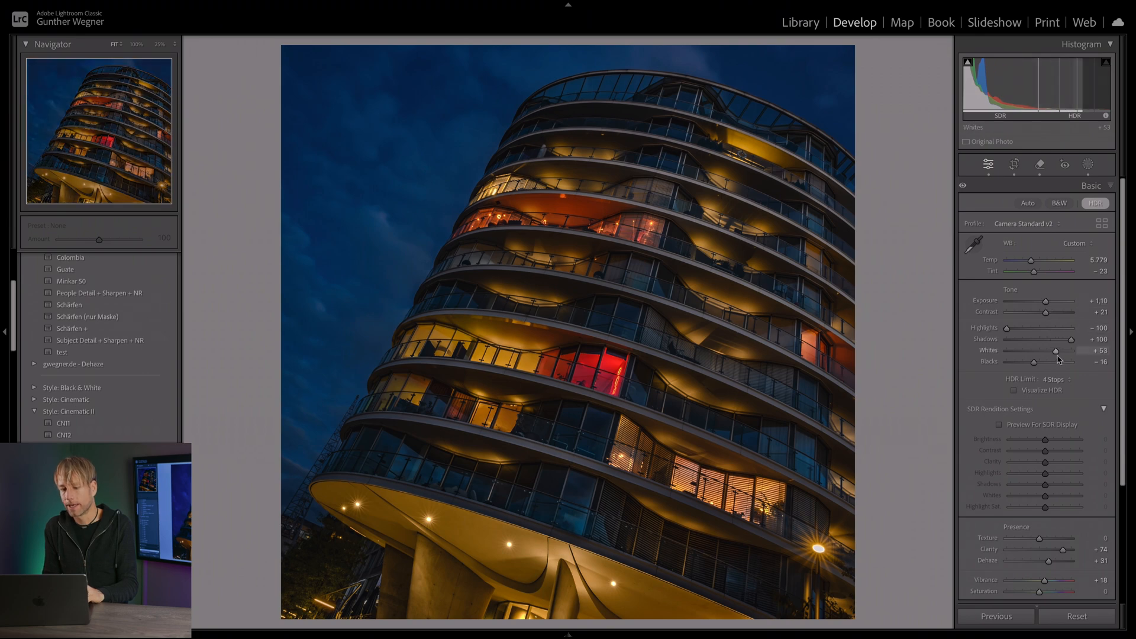
pyautogui.moveTo(1056, 351); pyautogui.dragTo(1063, 351)
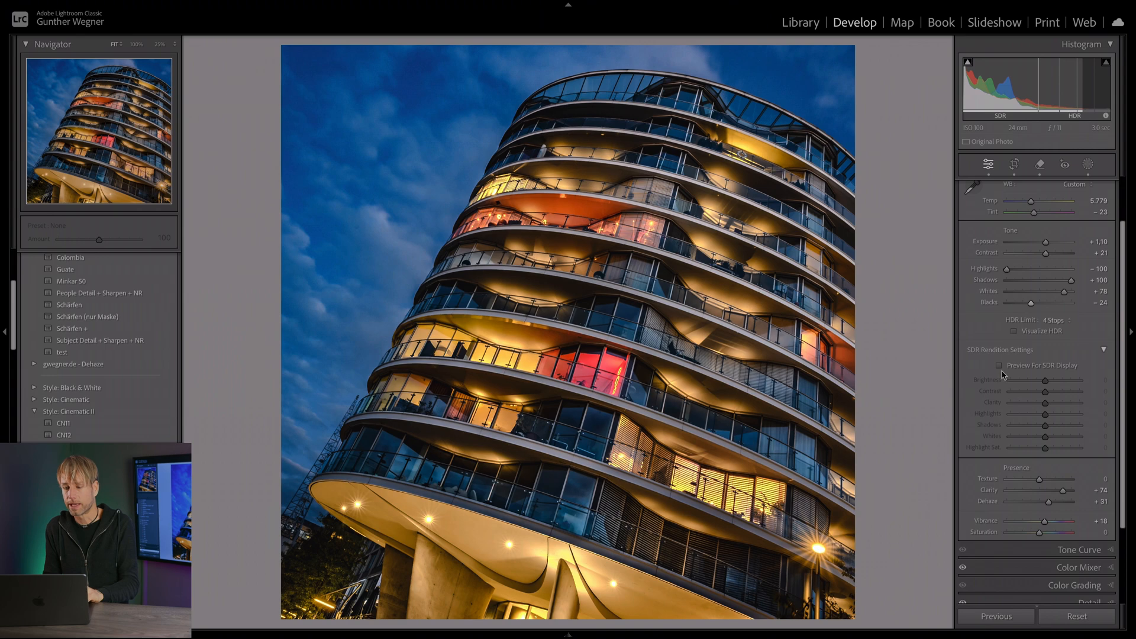
# Step: Toggle Preview For SDR Display and raise SDR rendition Shadows to +25
pyautogui.click(999, 365)
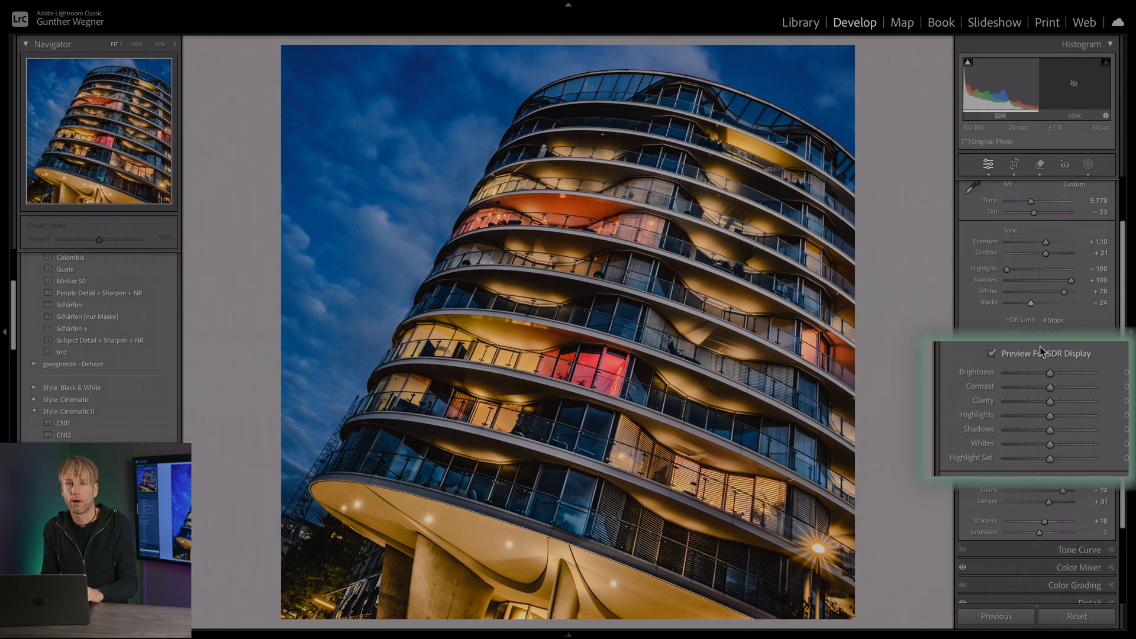
pyautogui.click(992, 354)
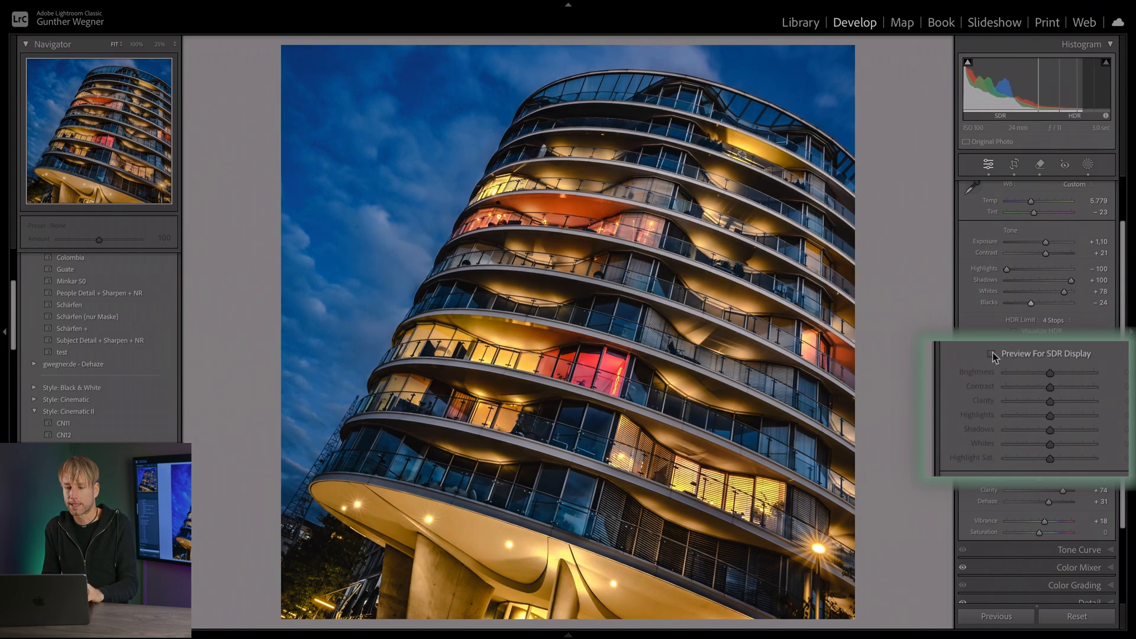
pyautogui.click(993, 353)
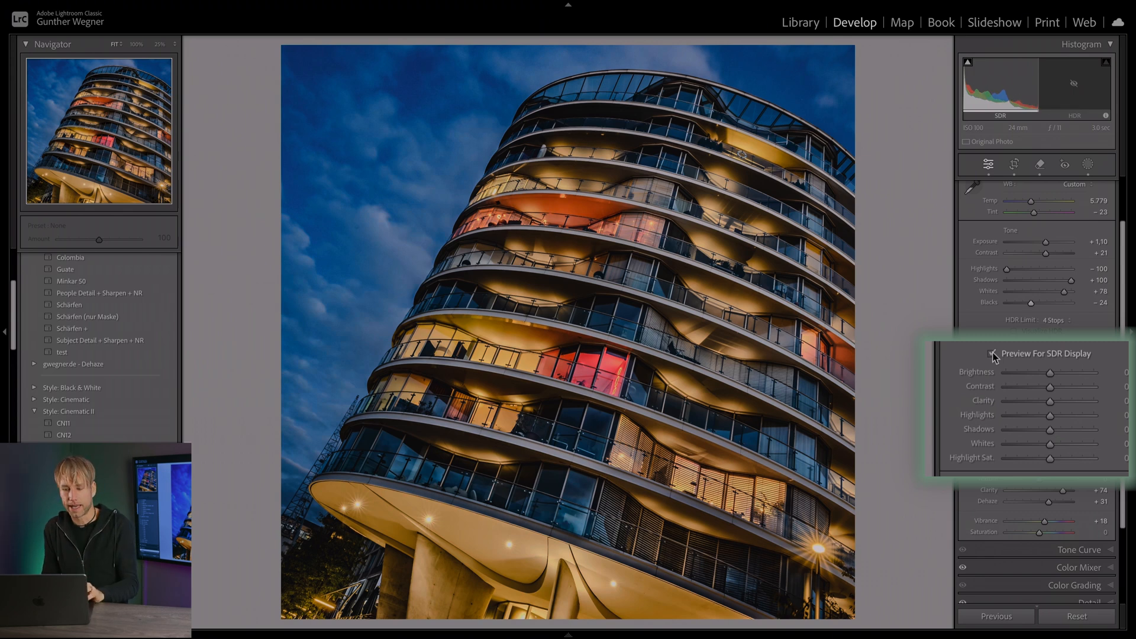
pyautogui.click(992, 353)
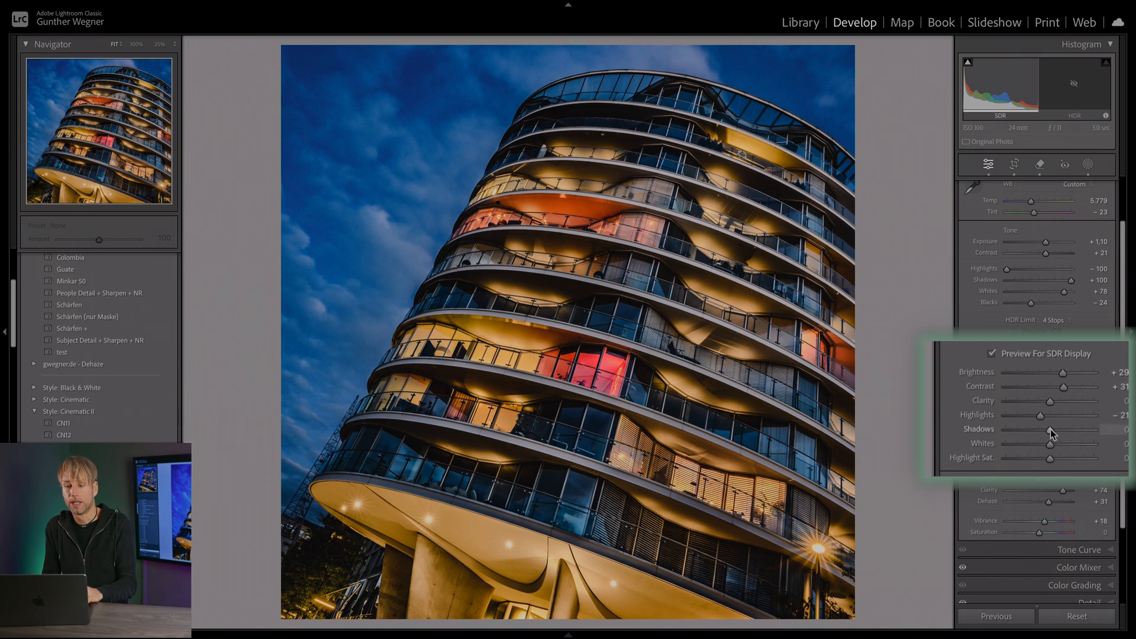
pyautogui.moveTo(1051, 432); pyautogui.dragTo(1070, 431)
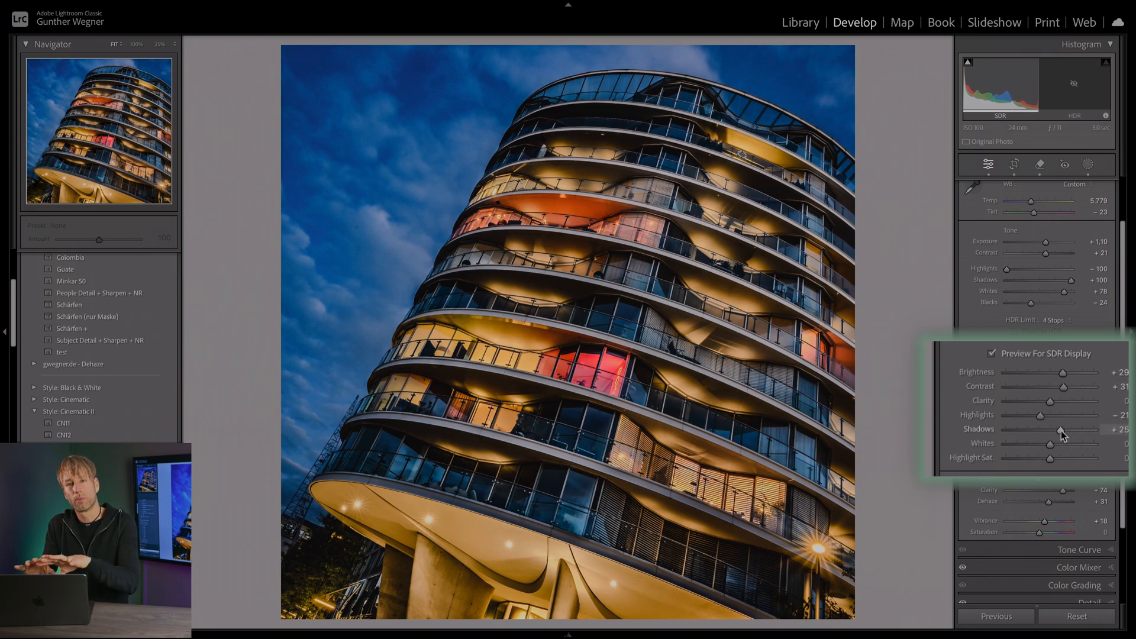
pyautogui.moveTo(1013, 292)
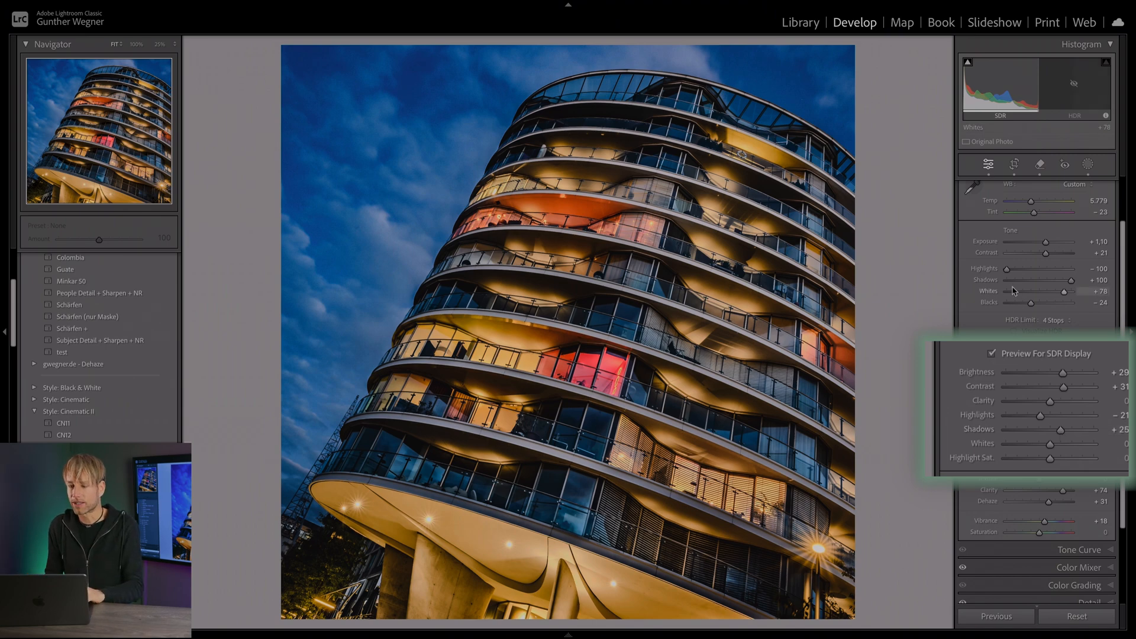
pyautogui.click(992, 353)
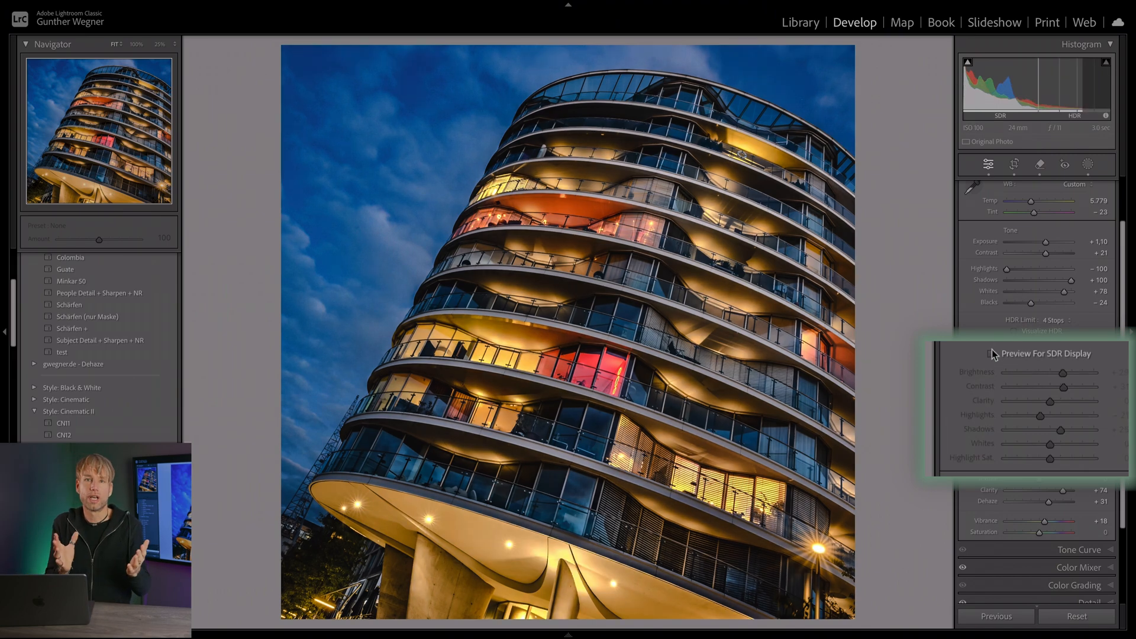